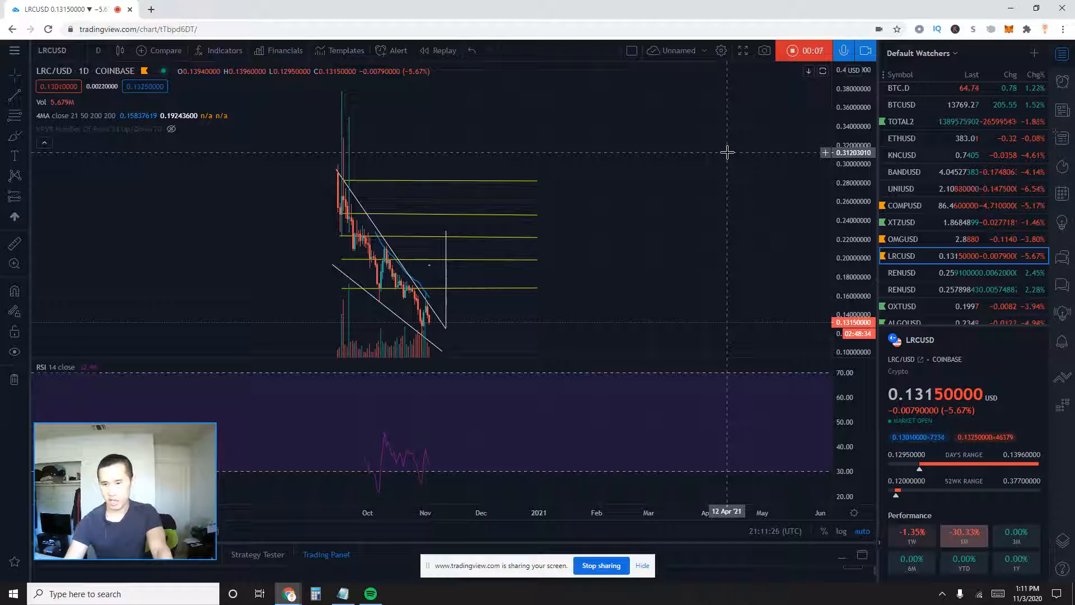
pyautogui.moveTo(773, 138)
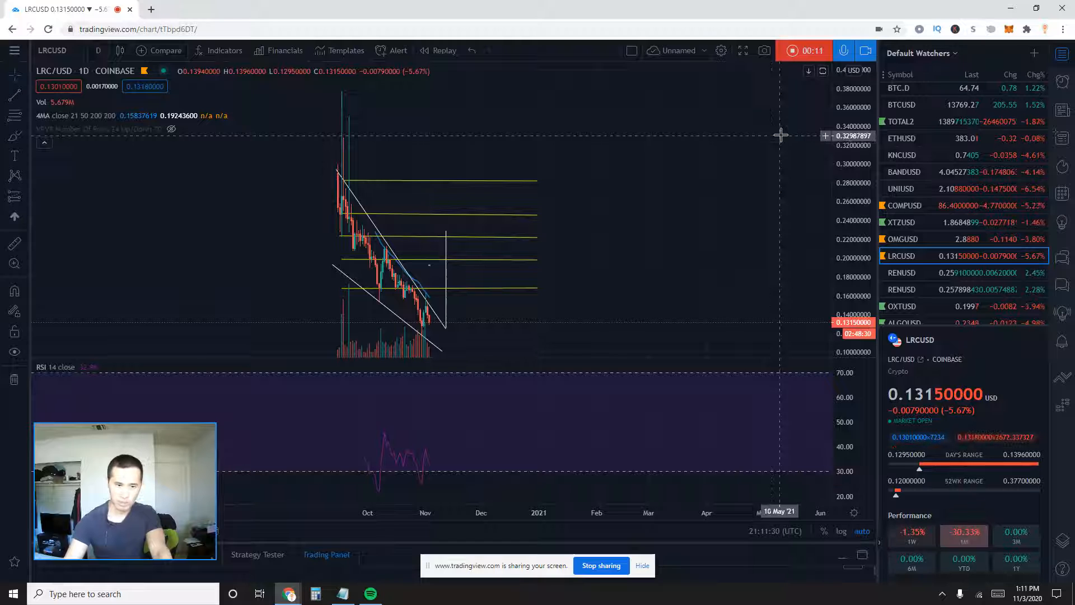
pyautogui.moveTo(652, 222)
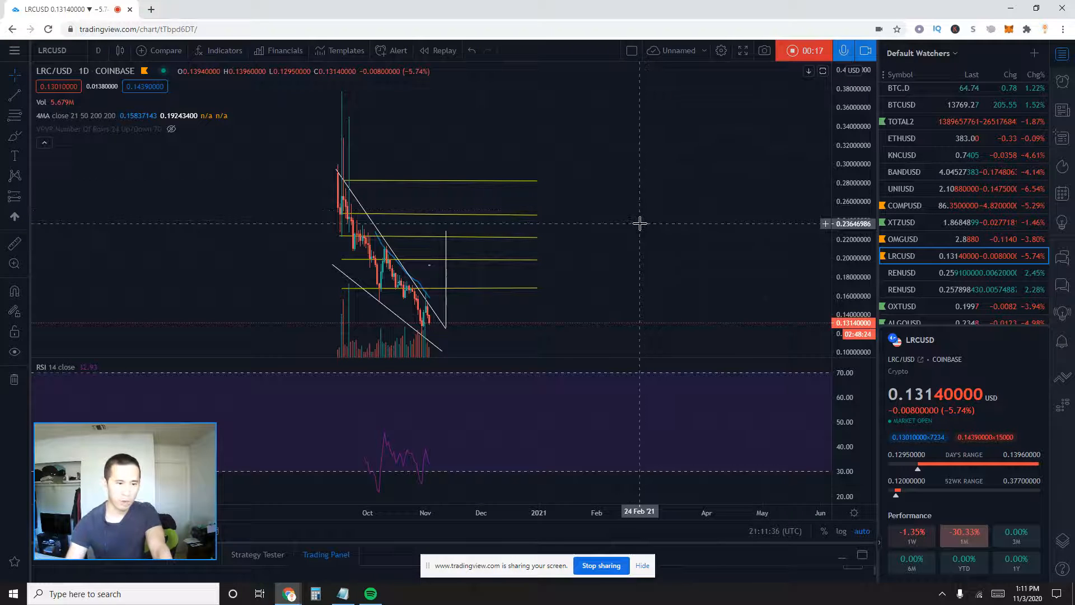
pyautogui.moveTo(656, 266)
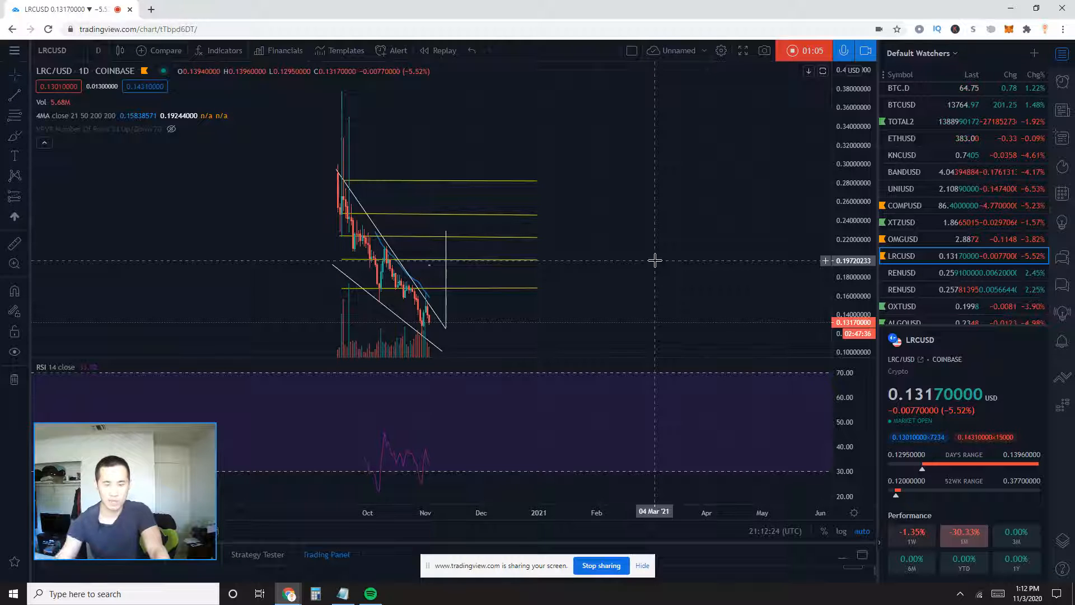
pyautogui.moveTo(633, 280)
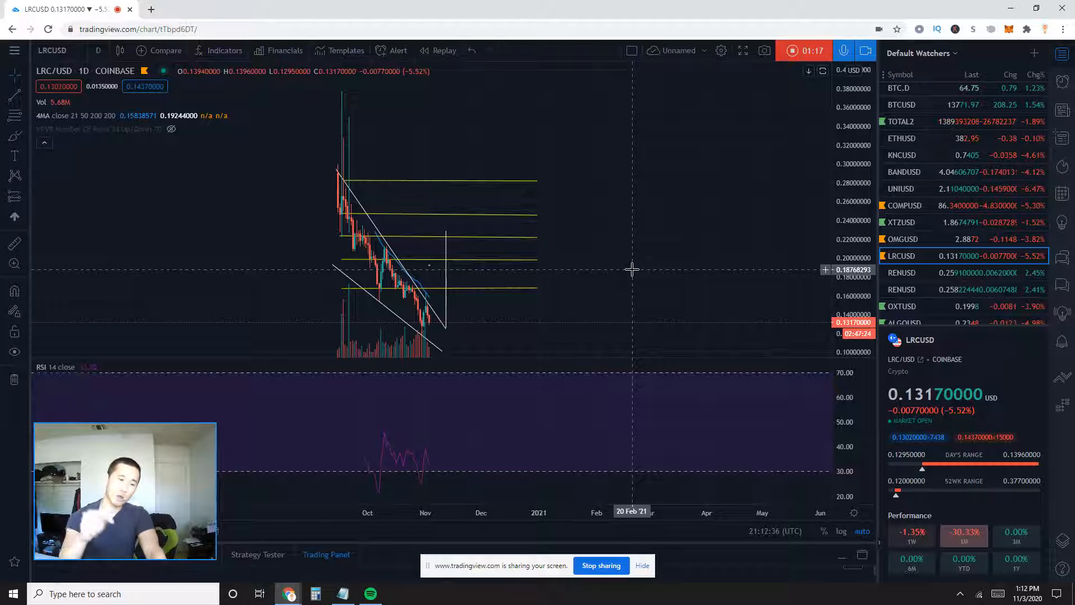
pyautogui.moveTo(682, 252)
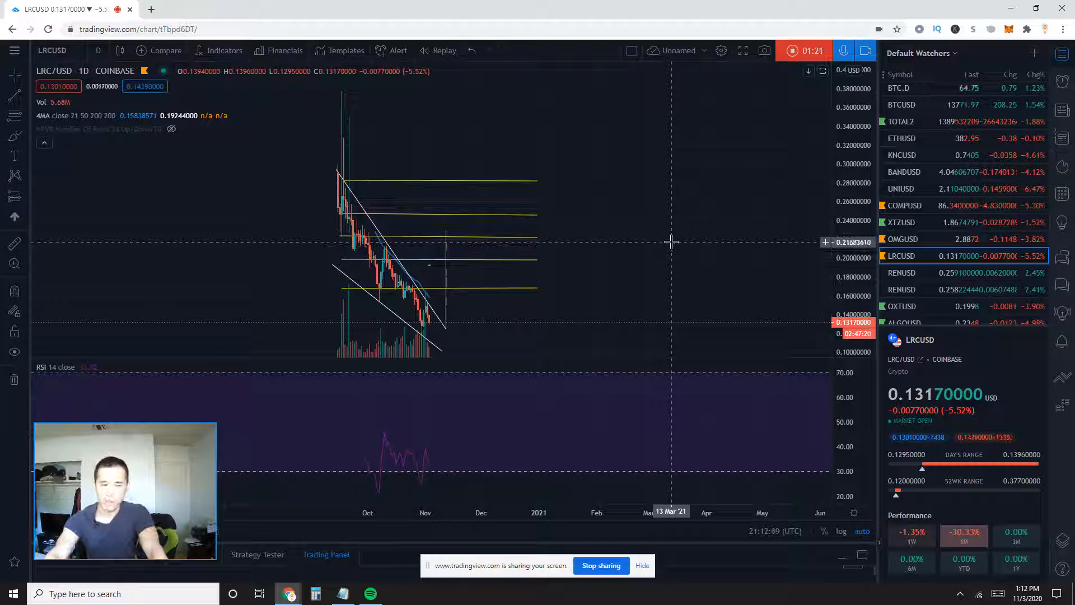
pyautogui.moveTo(665, 257)
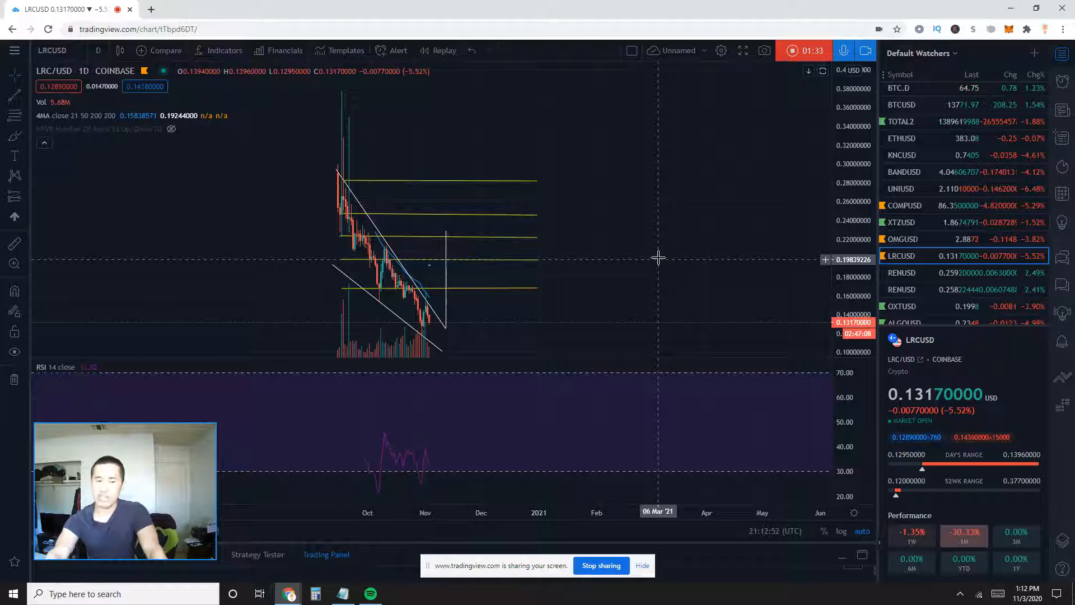
pyautogui.moveTo(672, 259)
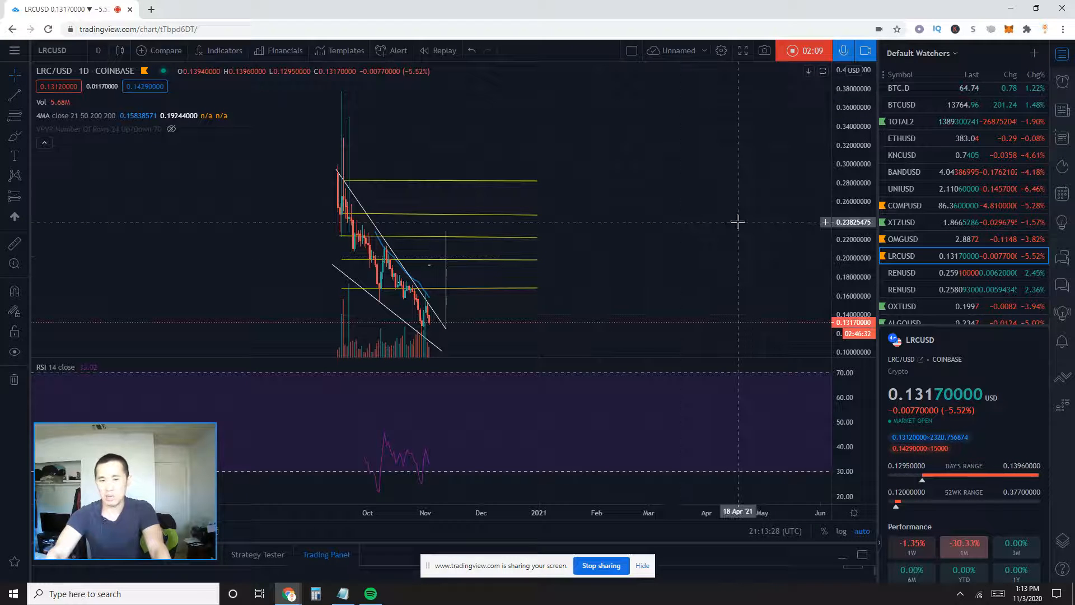
pyautogui.moveTo(727, 204)
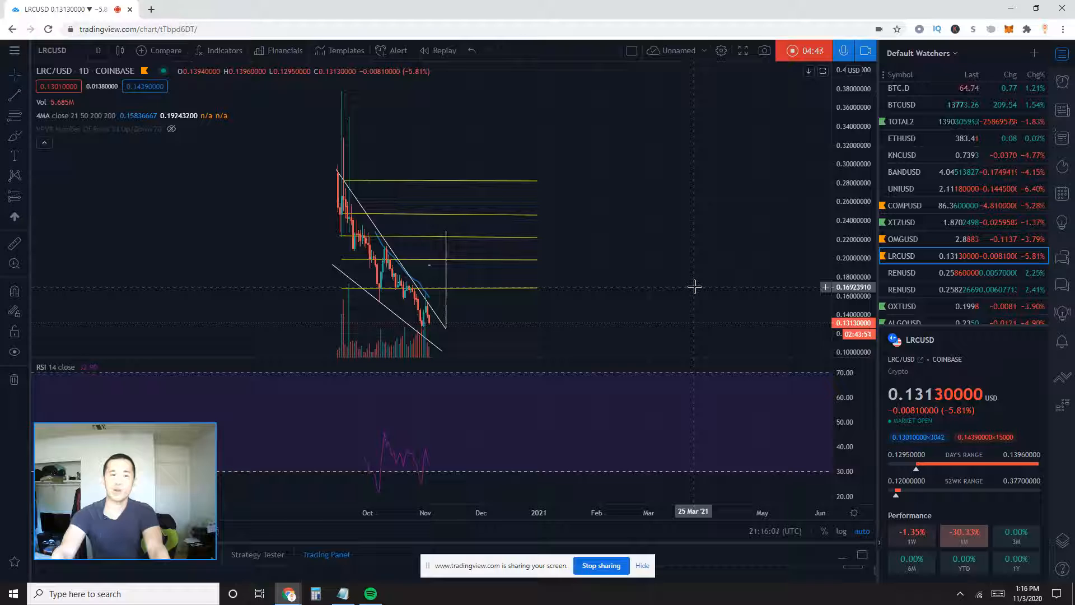
pyautogui.moveTo(321, 232)
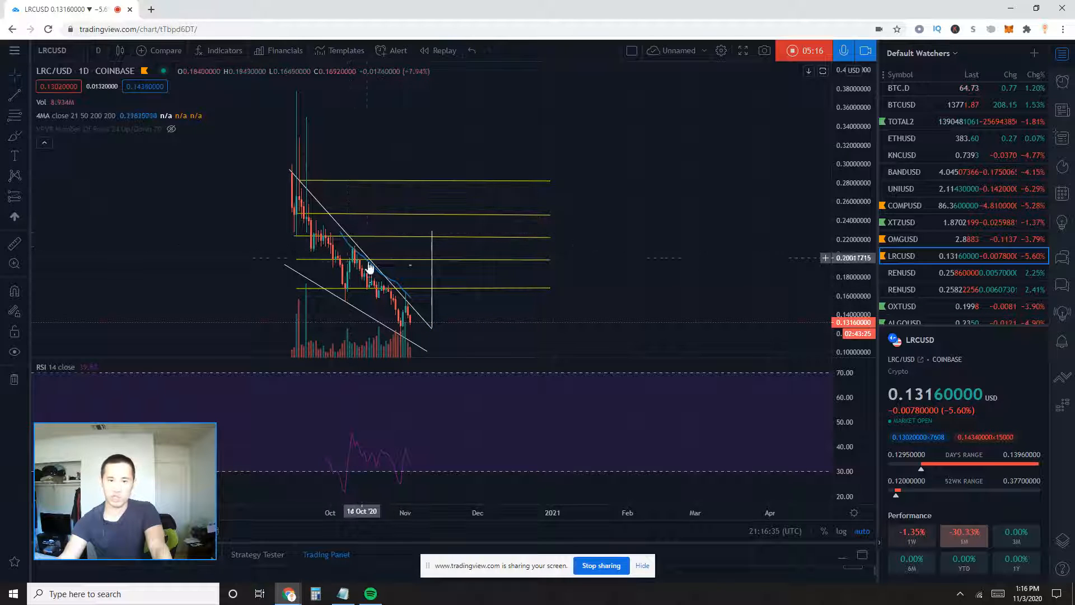
pyautogui.moveTo(585, 332)
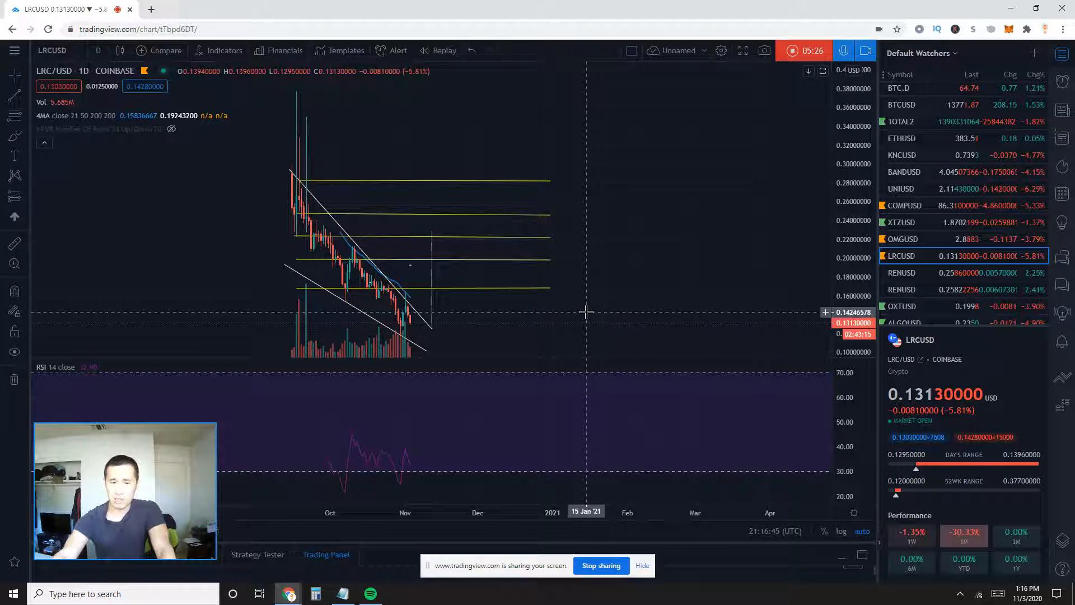
pyautogui.moveTo(672, 192)
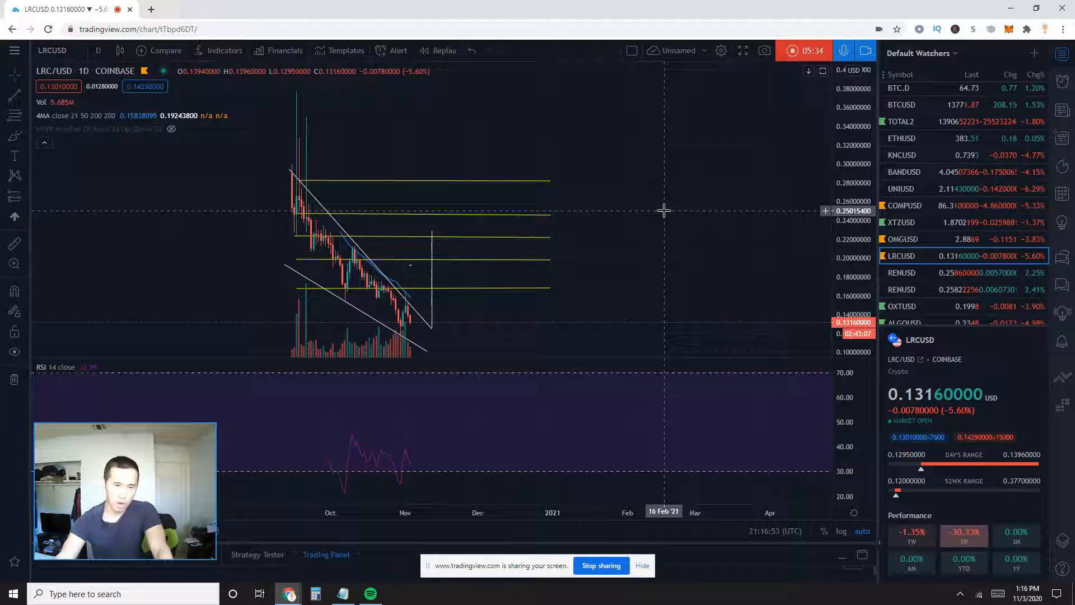
pyautogui.moveTo(288, 279)
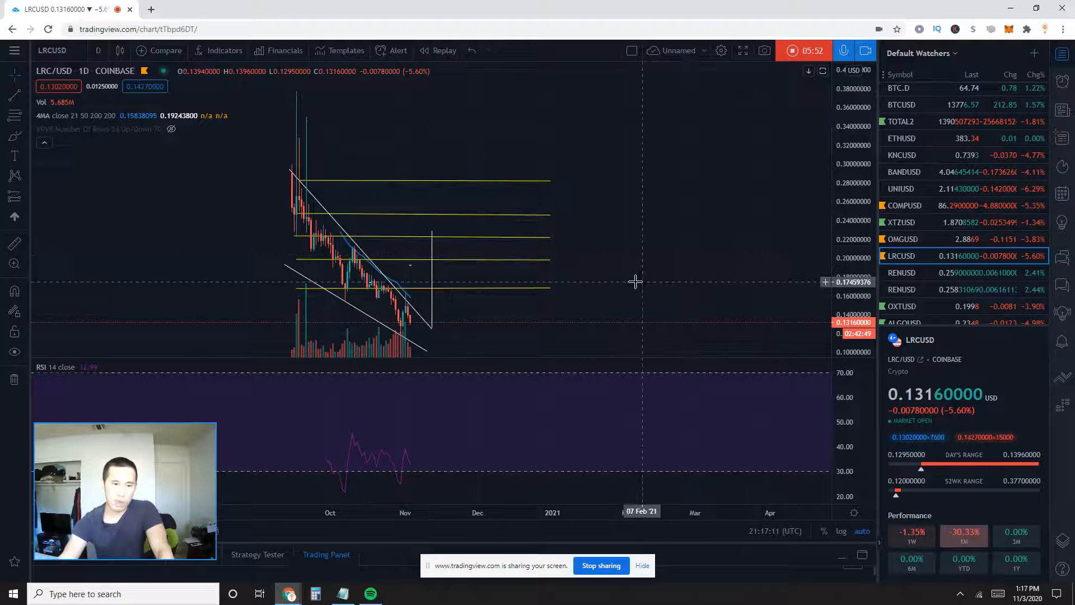
pyautogui.moveTo(451, 229)
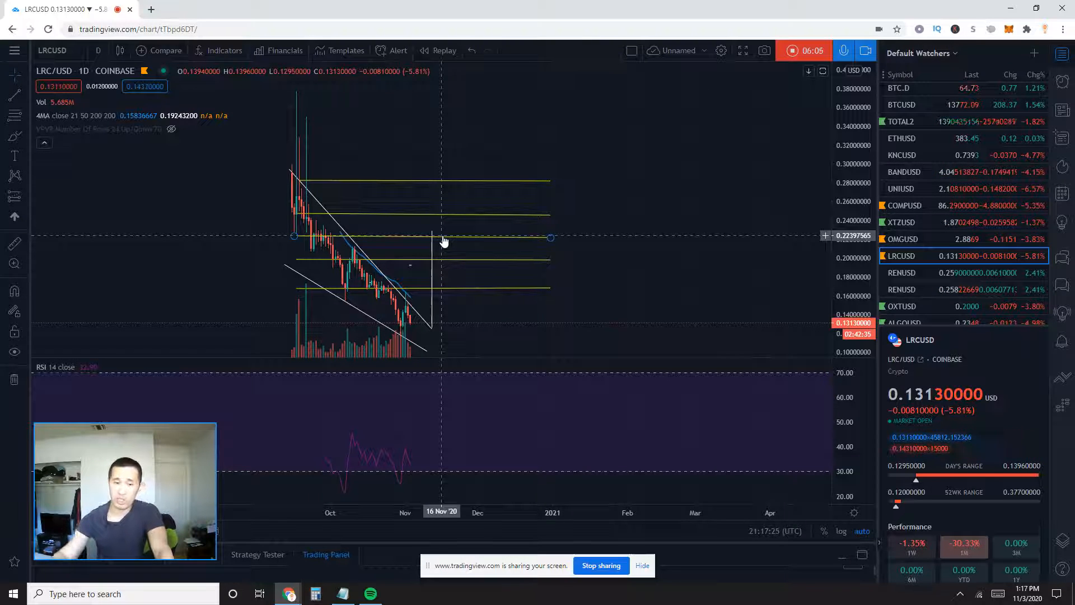
pyautogui.moveTo(736, 305)
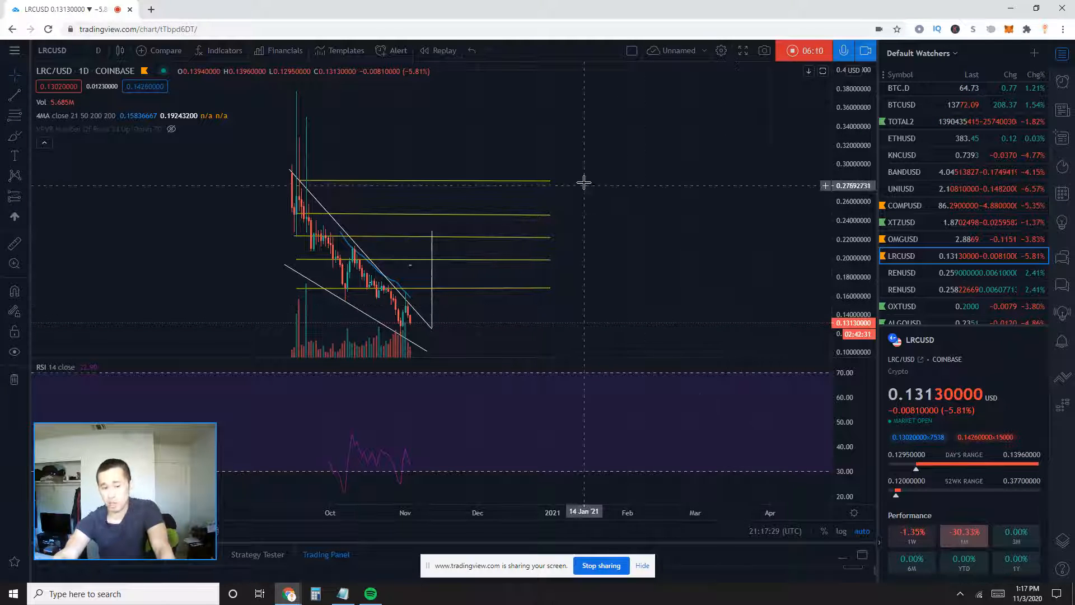
pyautogui.moveTo(636, 186)
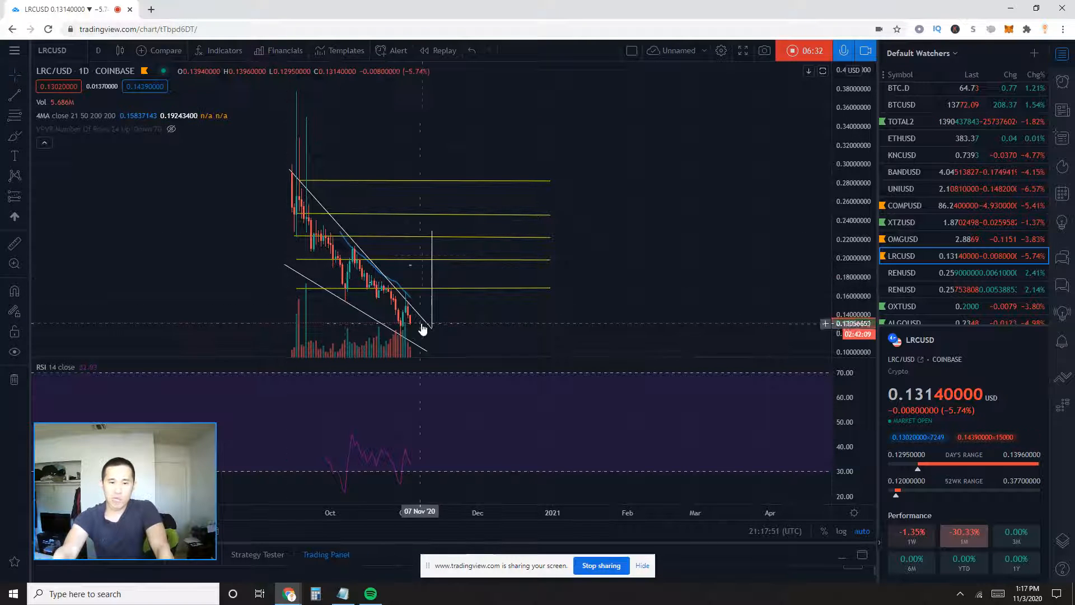
pyautogui.moveTo(423, 329); pyautogui.dragTo(429, 355)
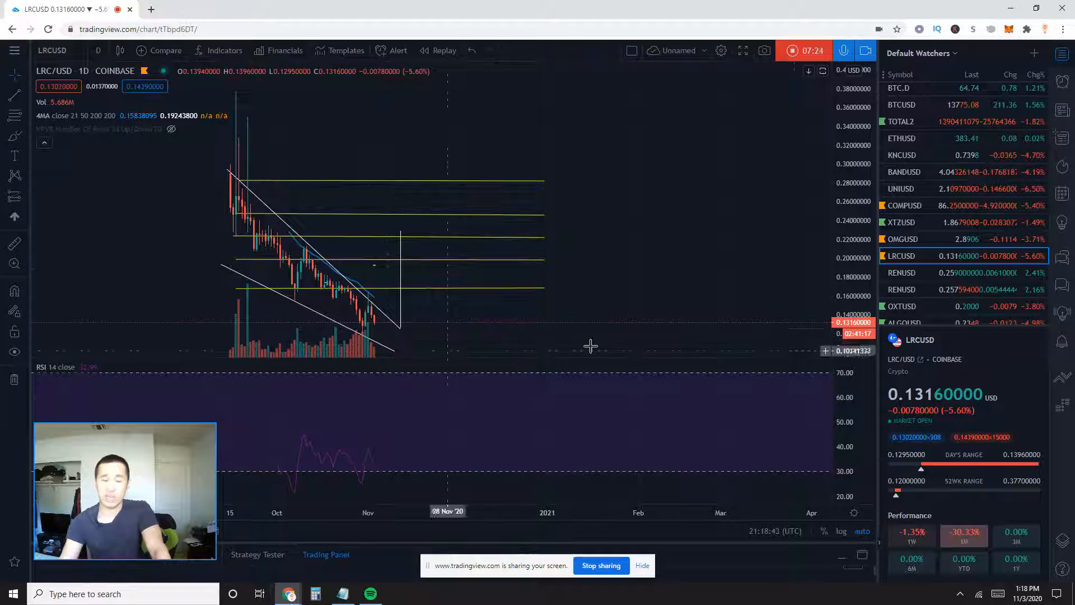
pyautogui.moveTo(766, 328)
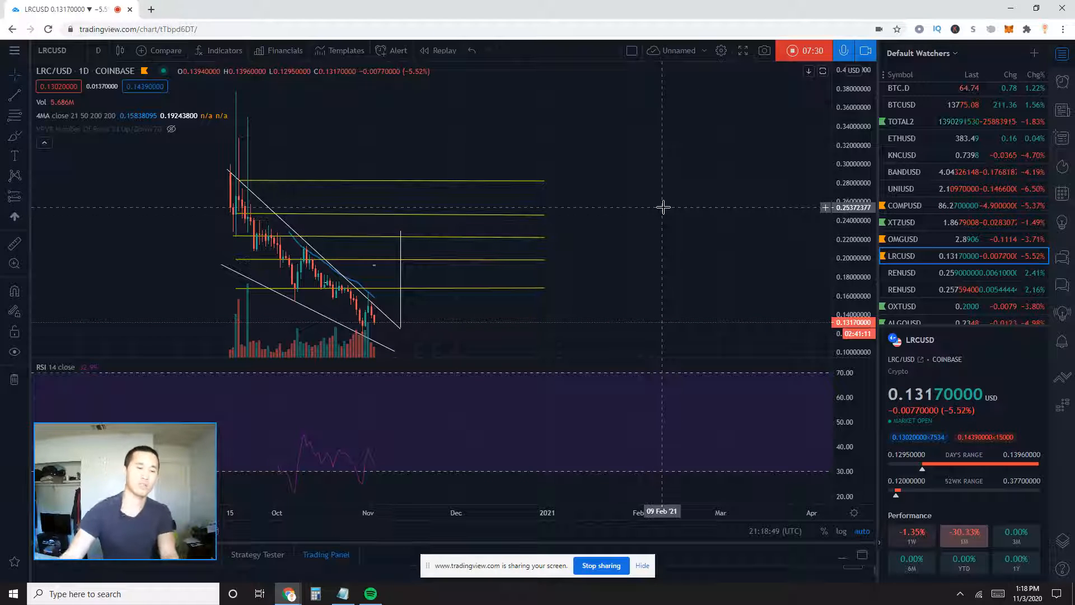
pyautogui.moveTo(691, 220)
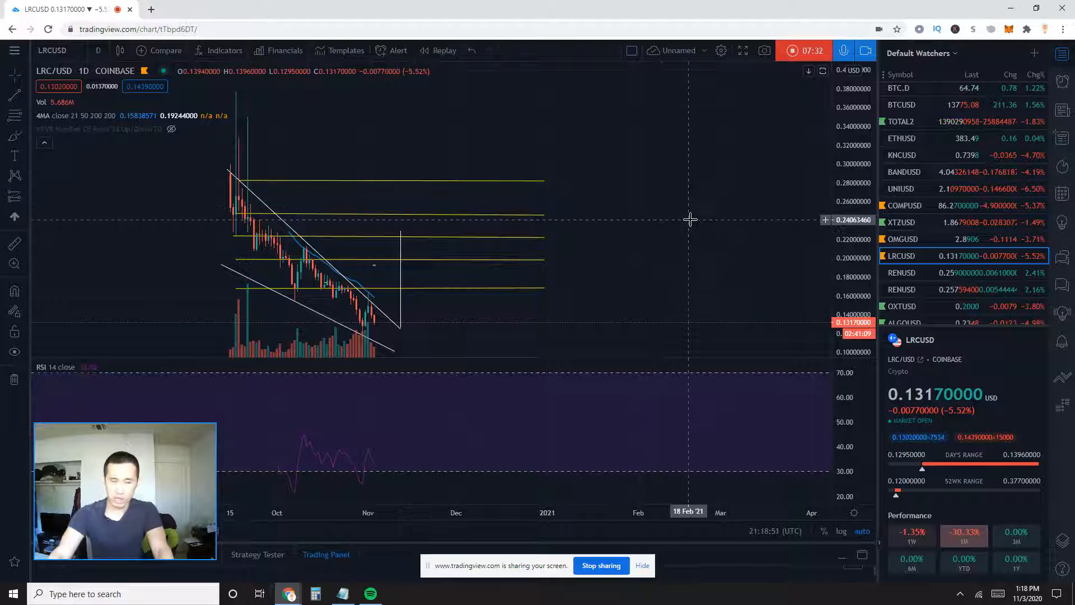
pyautogui.moveTo(630, 282)
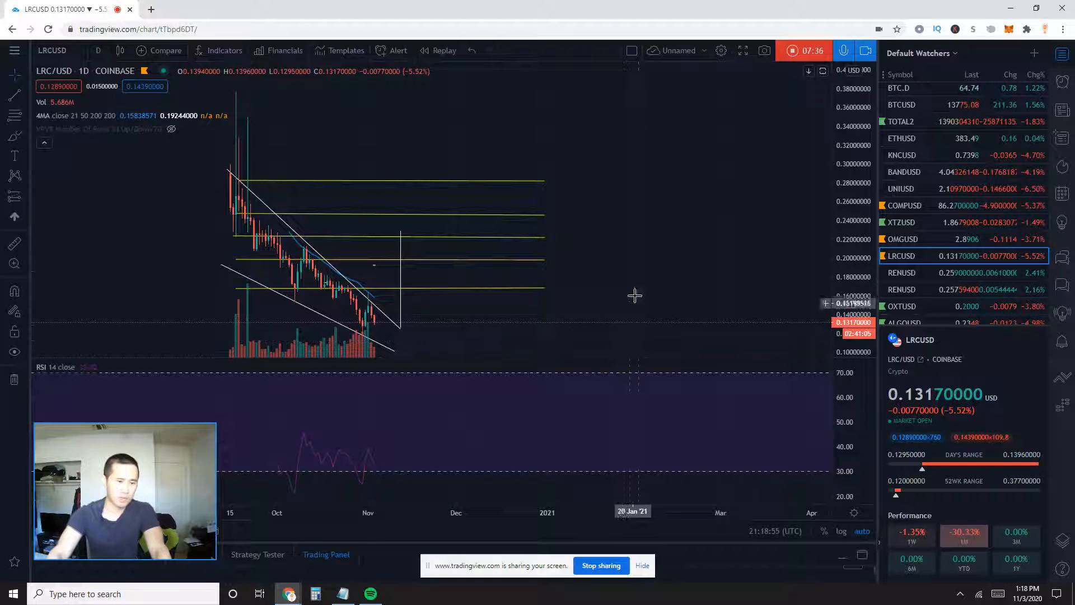
pyautogui.moveTo(662, 258)
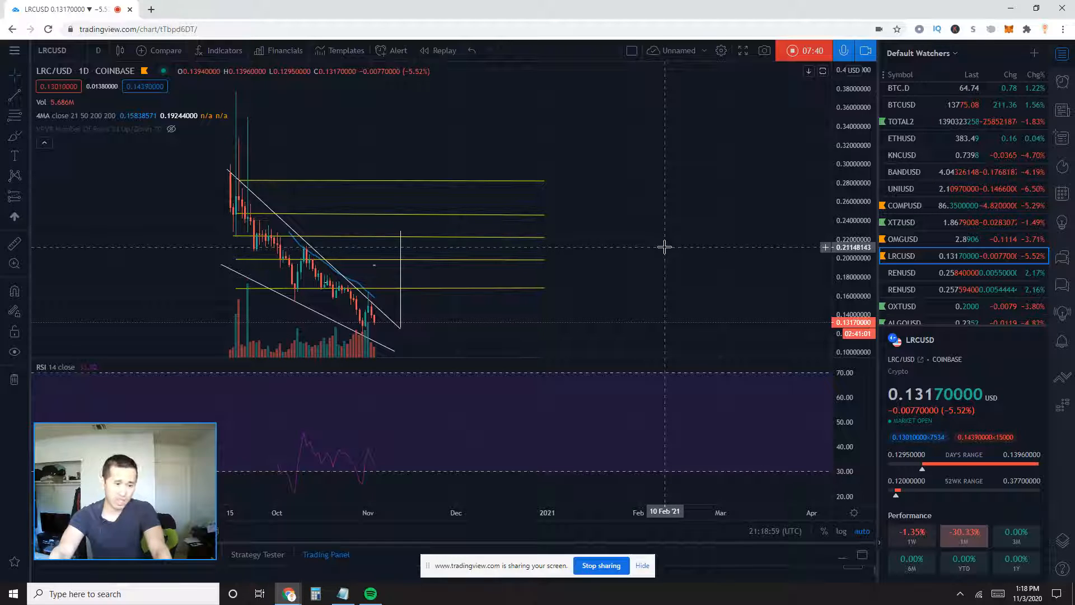
pyautogui.moveTo(732, 152)
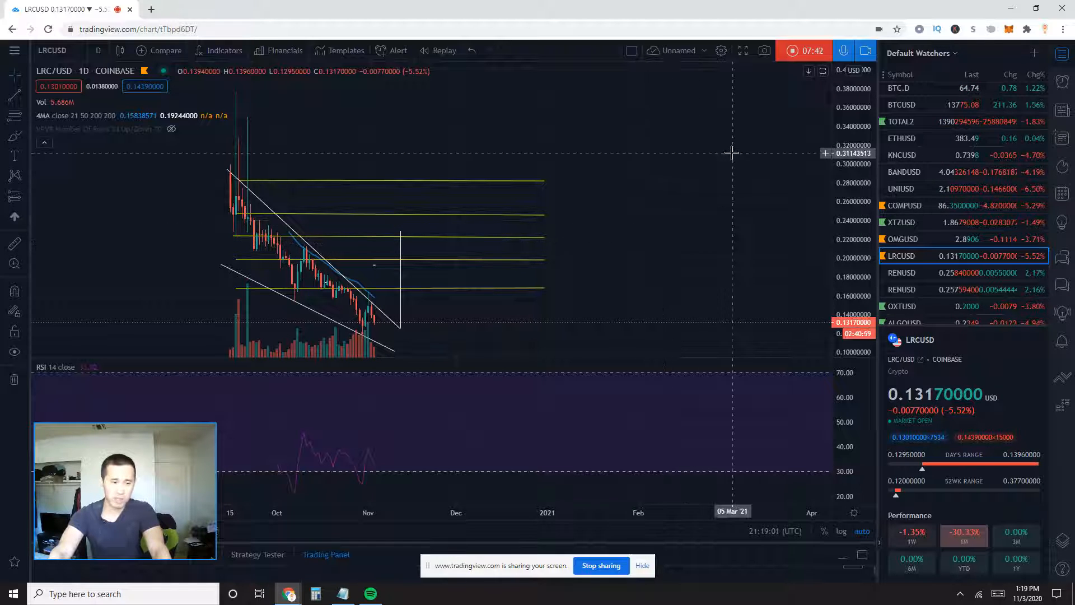